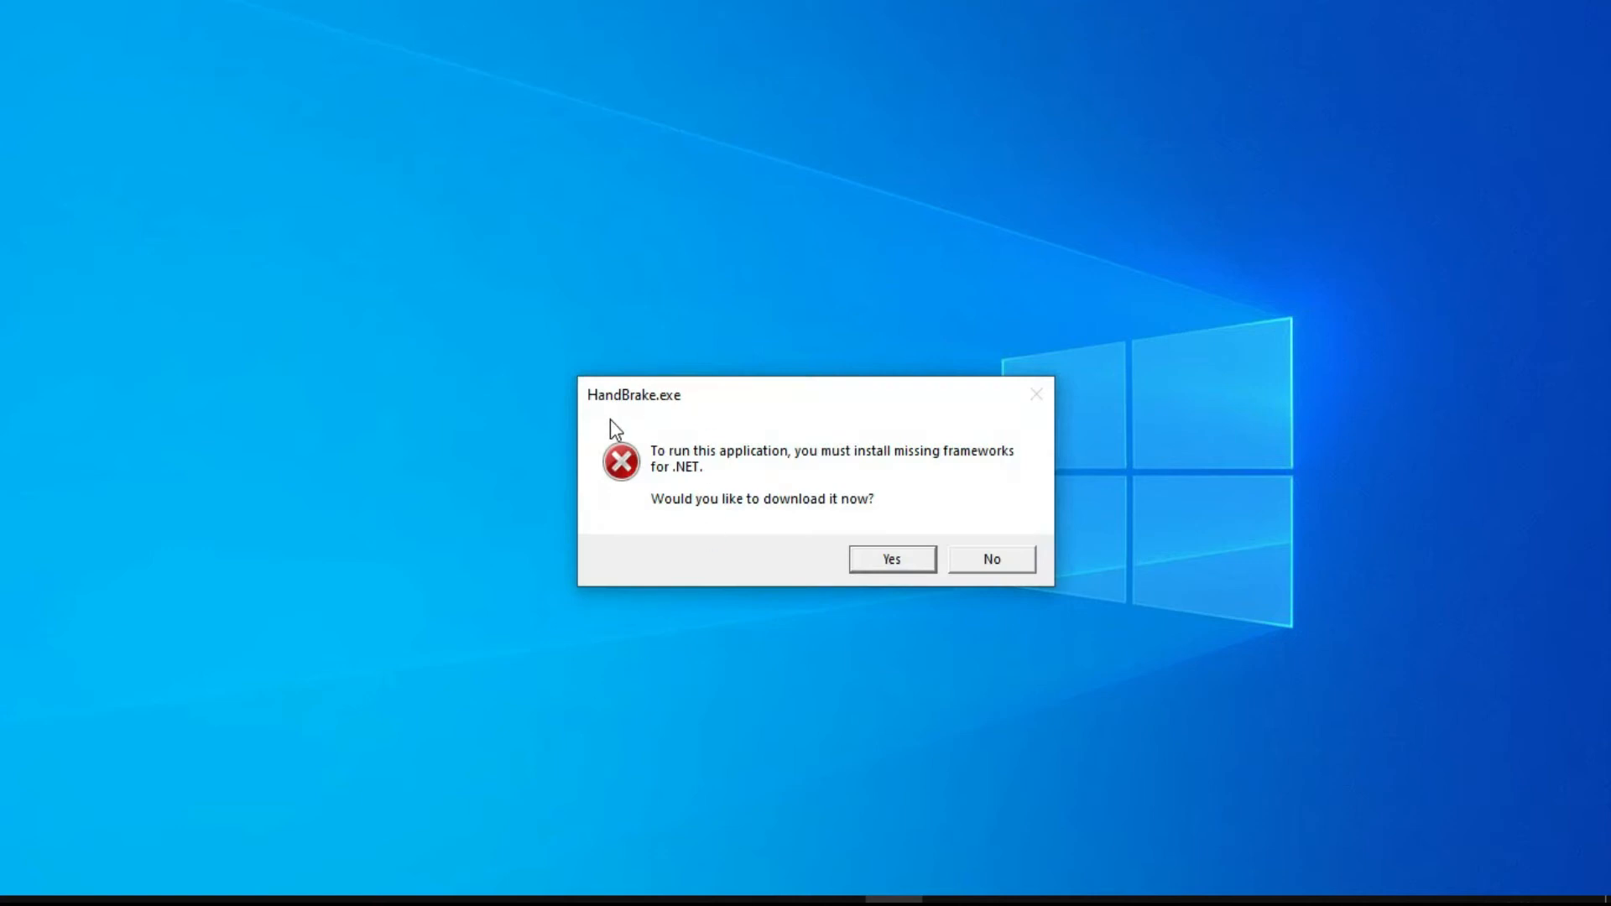
pyautogui.moveTo(614, 420)
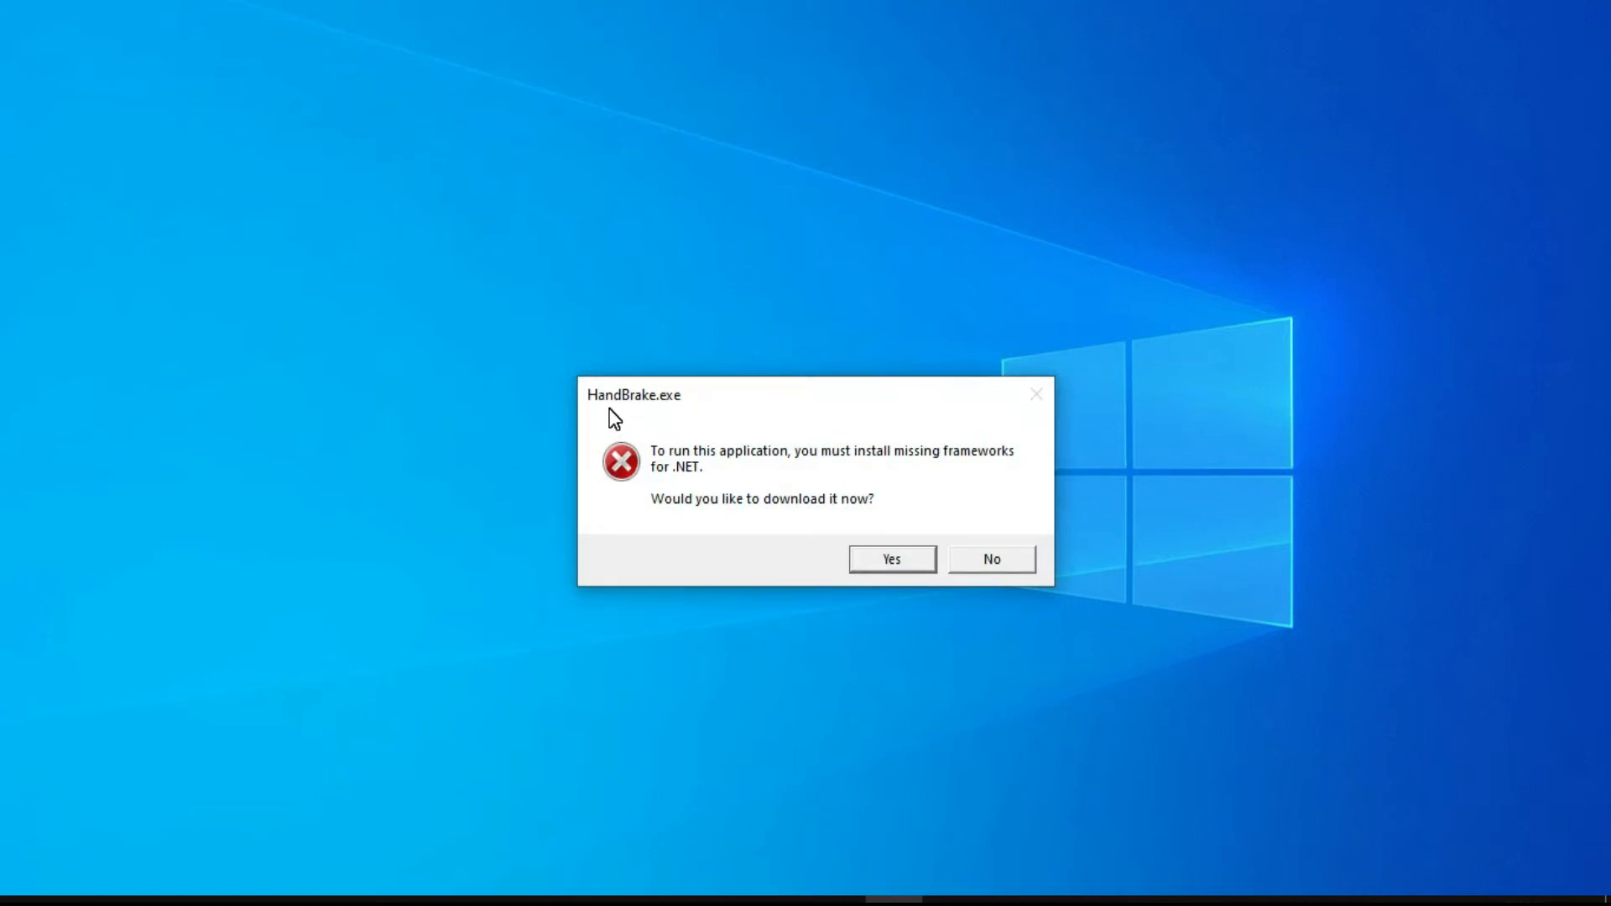
pyautogui.moveTo(751, 450)
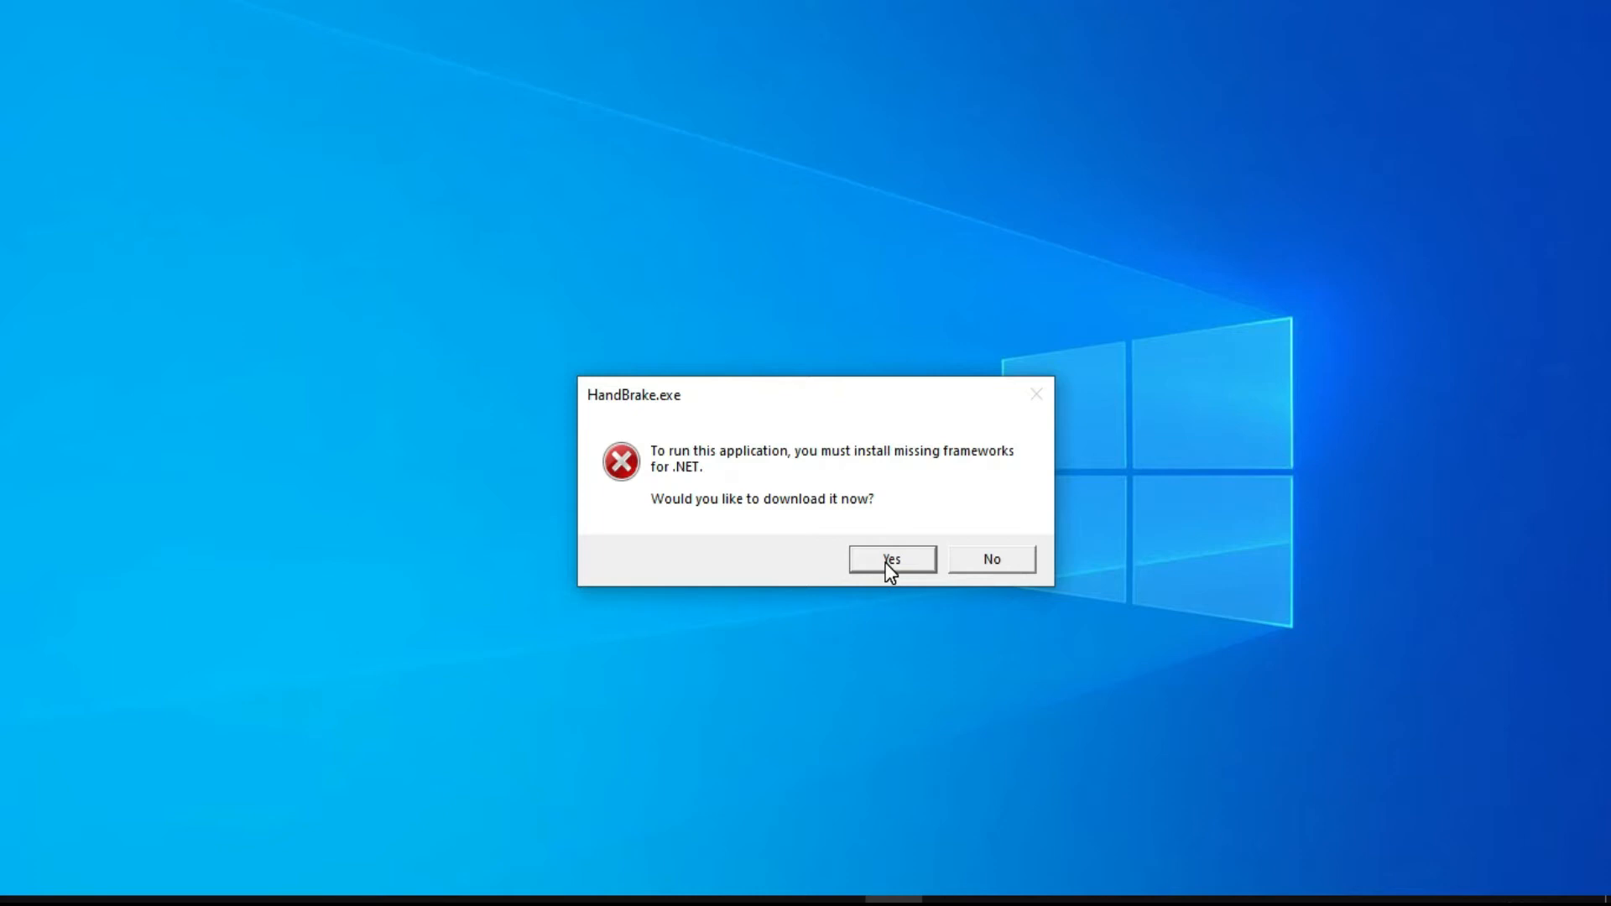
pyautogui.moveTo(1008, 576)
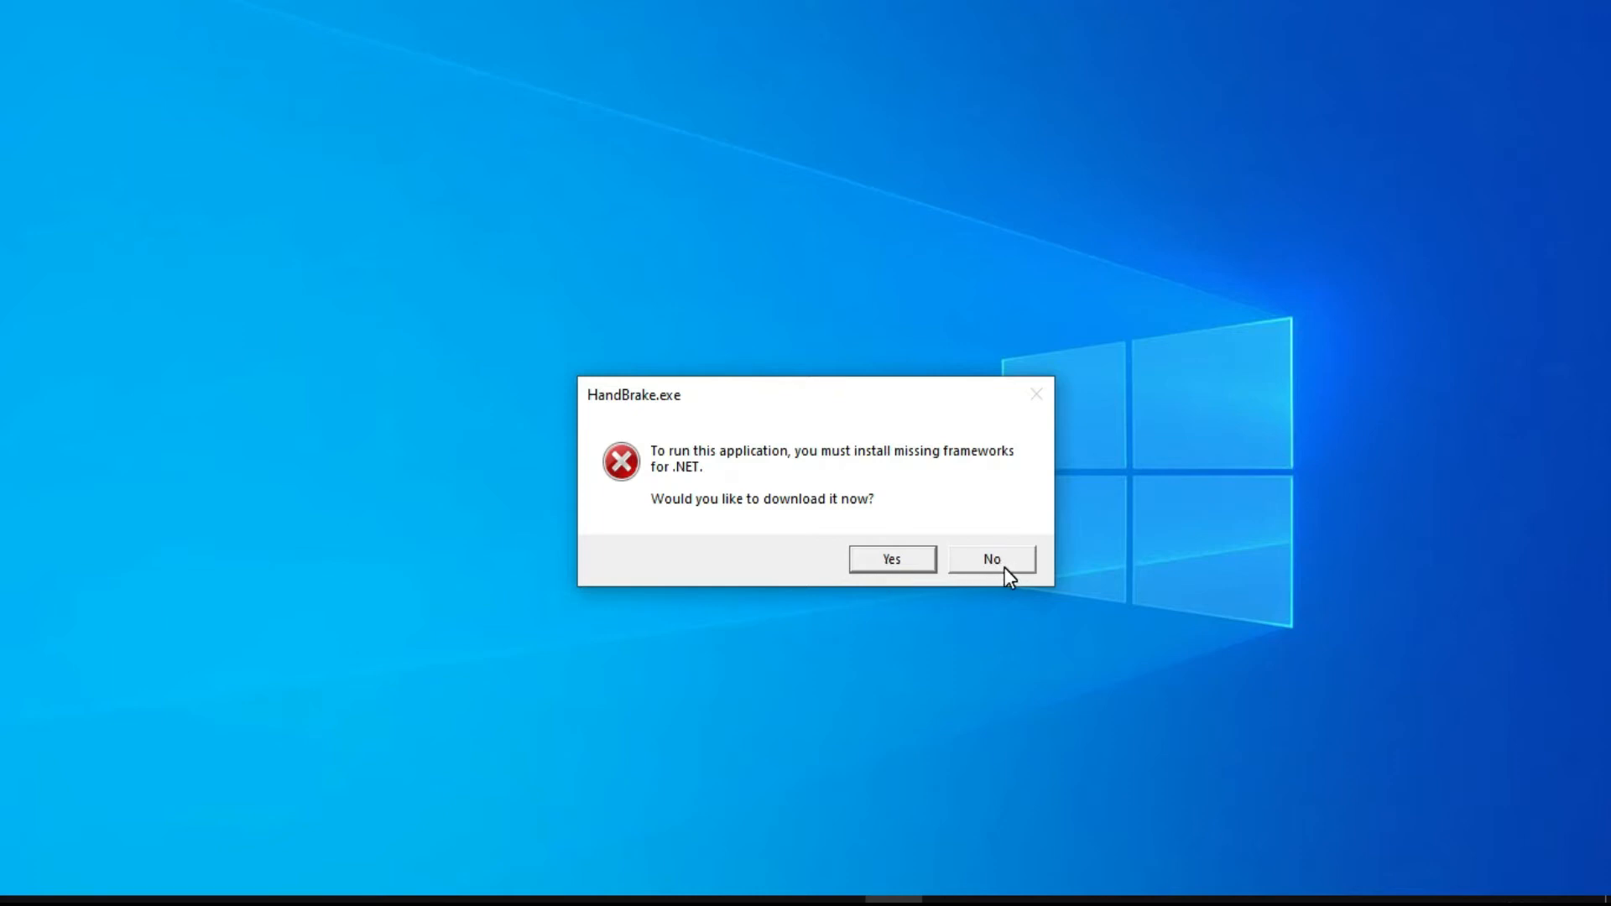
# Accept HandBrake's prompt to get the missing framework and reach the .NET 6.0 Windows downloads
pyautogui.click(990, 559)
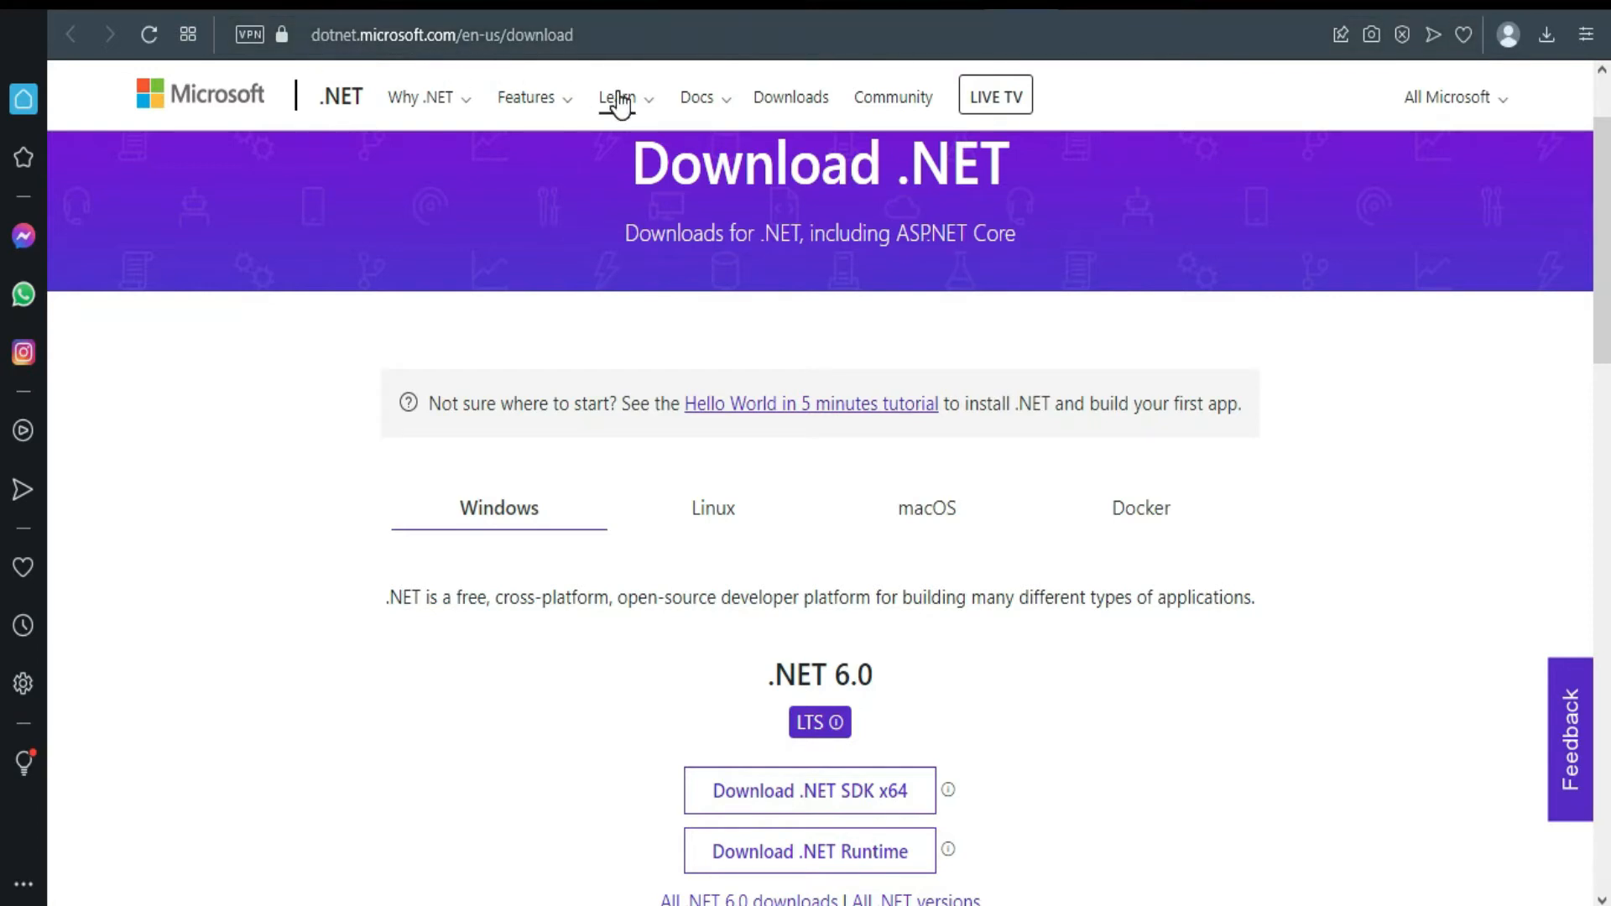
pyautogui.scroll(-3)
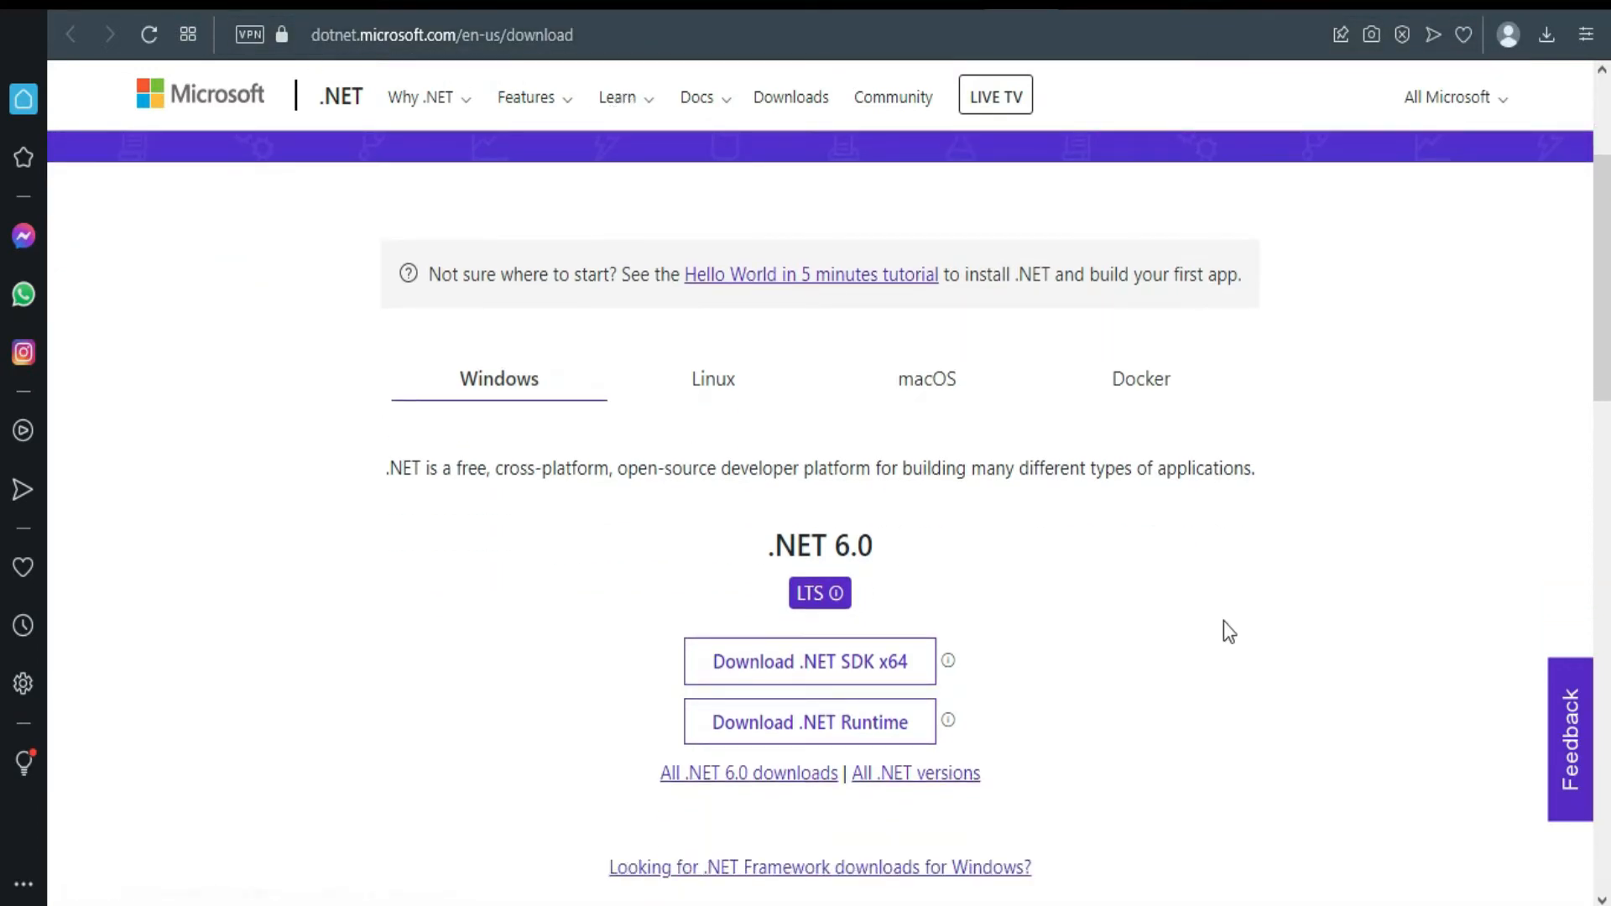
pyautogui.moveTo(809, 662)
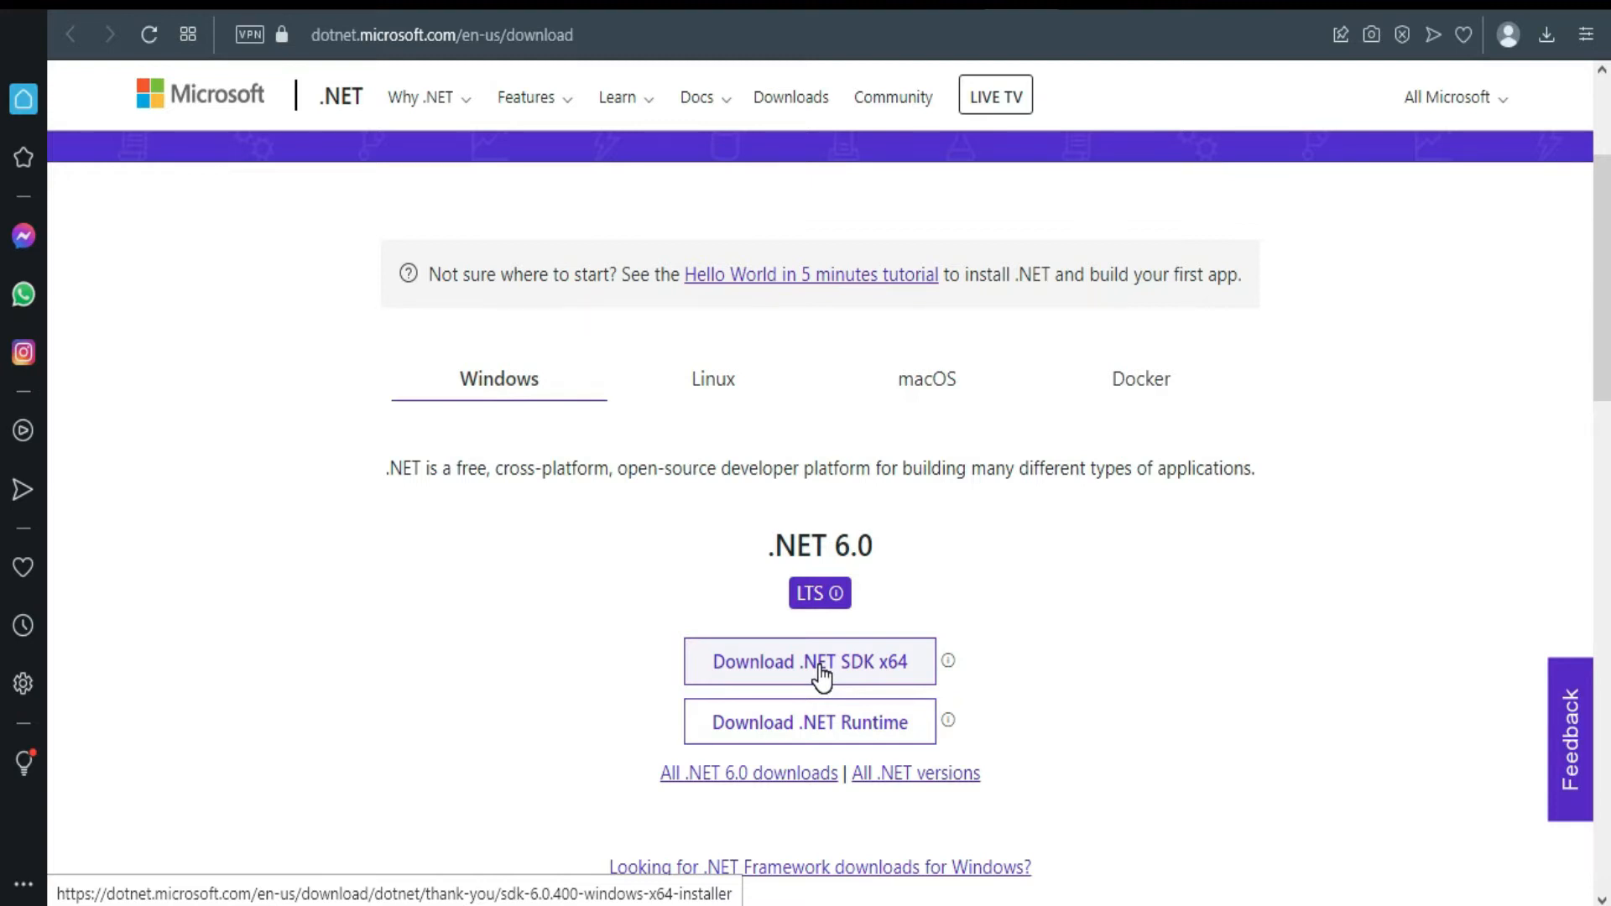
# Download the .NET 6.0 SDK x64 installer and save it as dotnet-sdk-6.0.400-win-x64
pyautogui.click(809, 662)
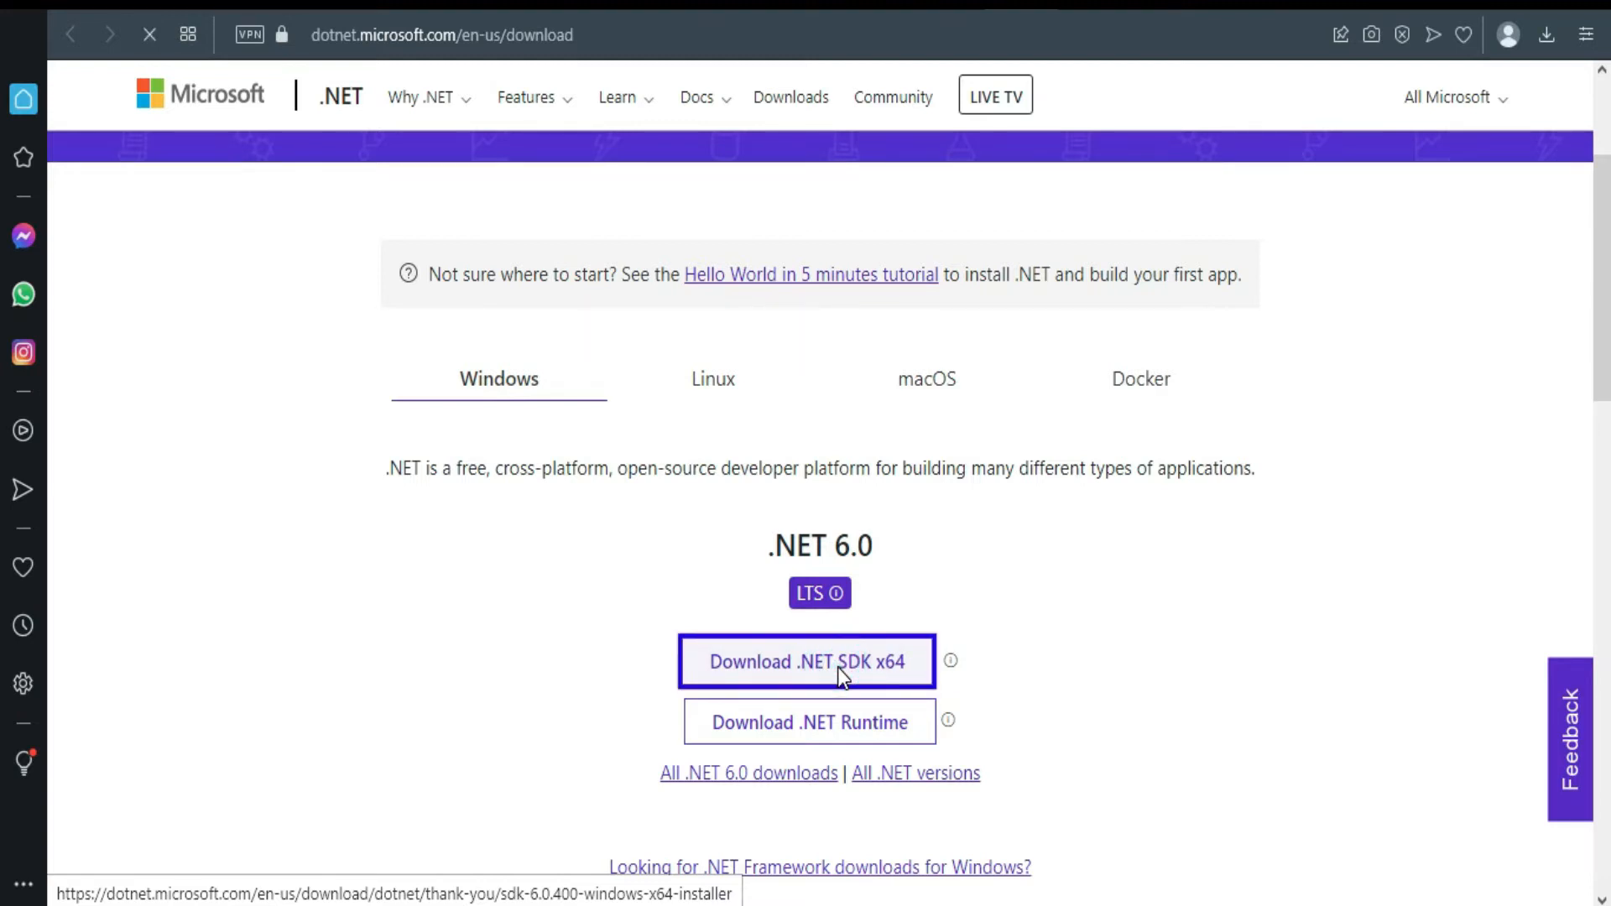
pyautogui.click(808, 661)
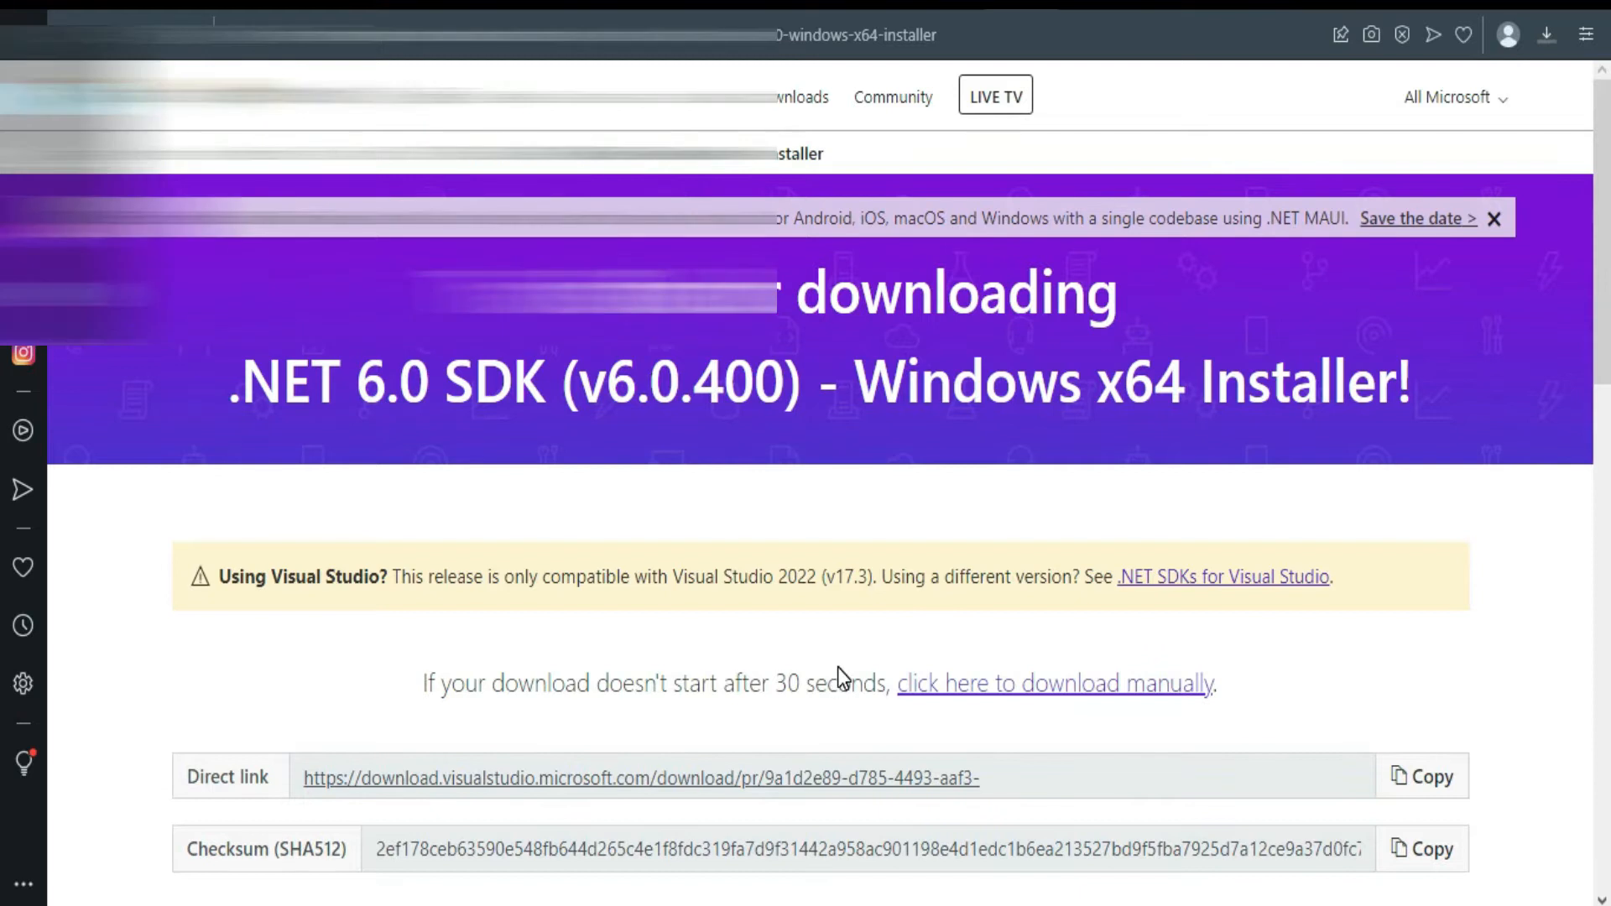
pyautogui.click(1053, 684)
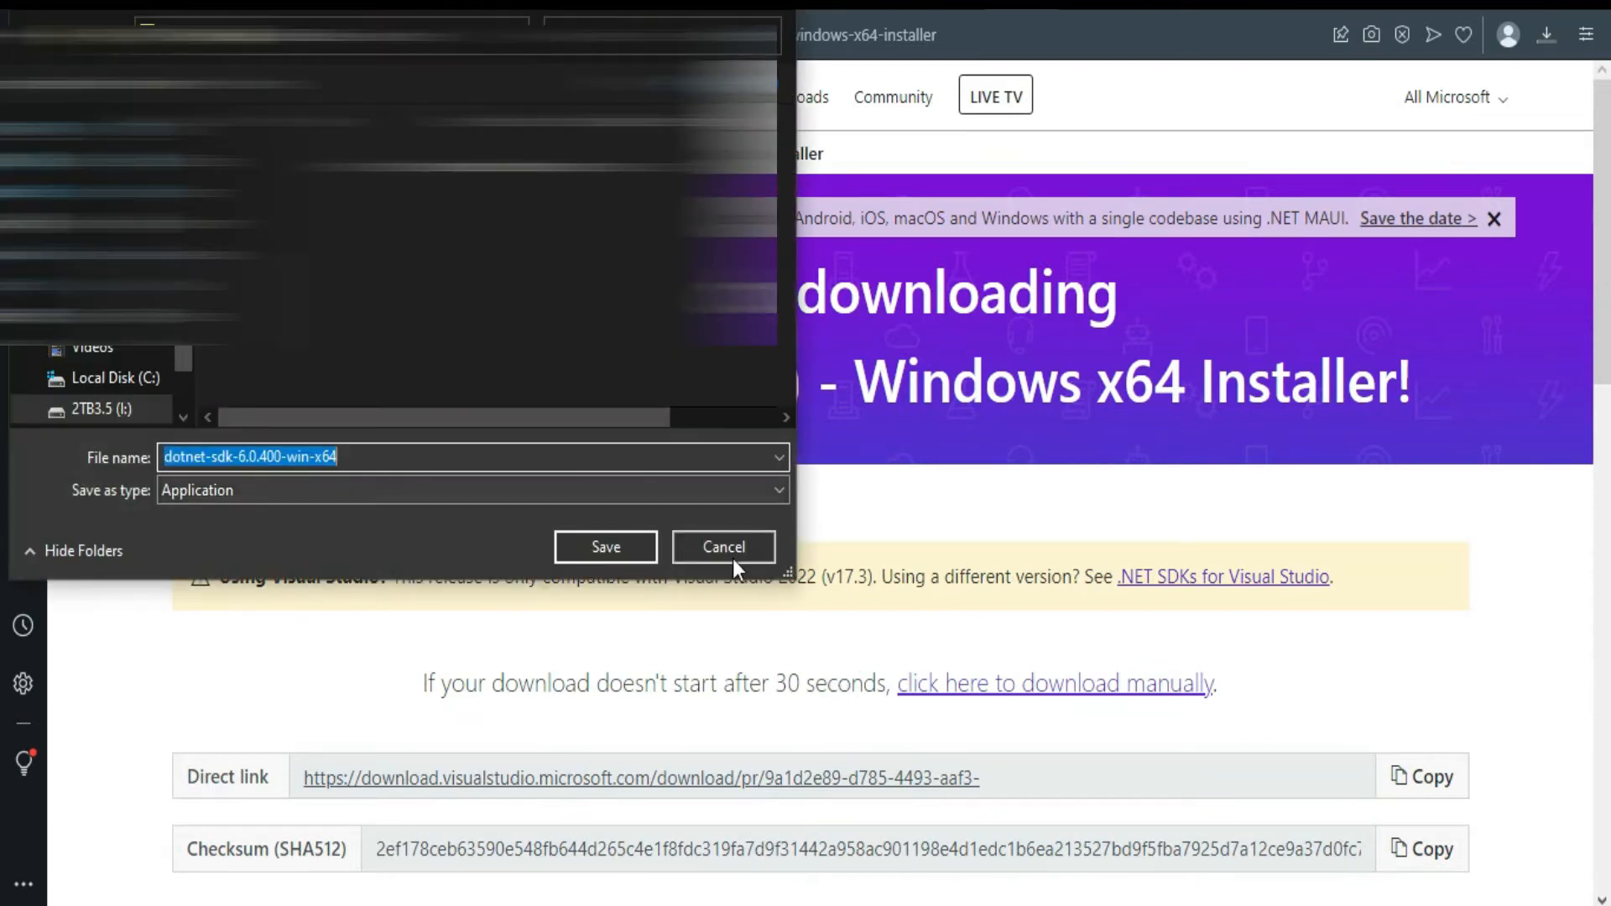
pyautogui.click(606, 548)
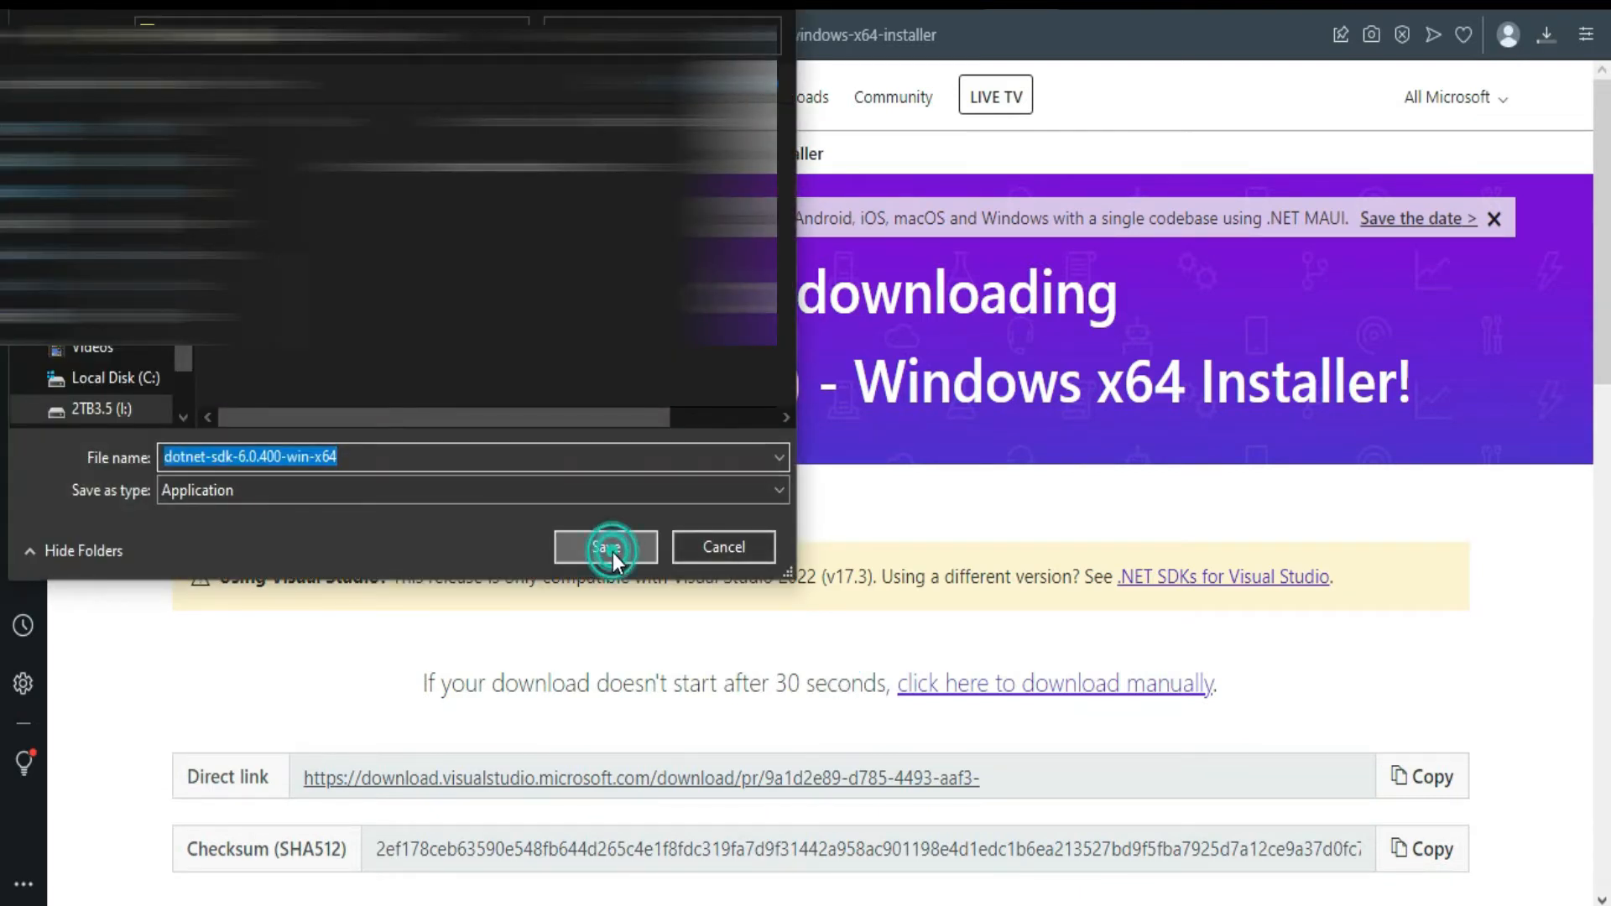
pyautogui.click(604, 547)
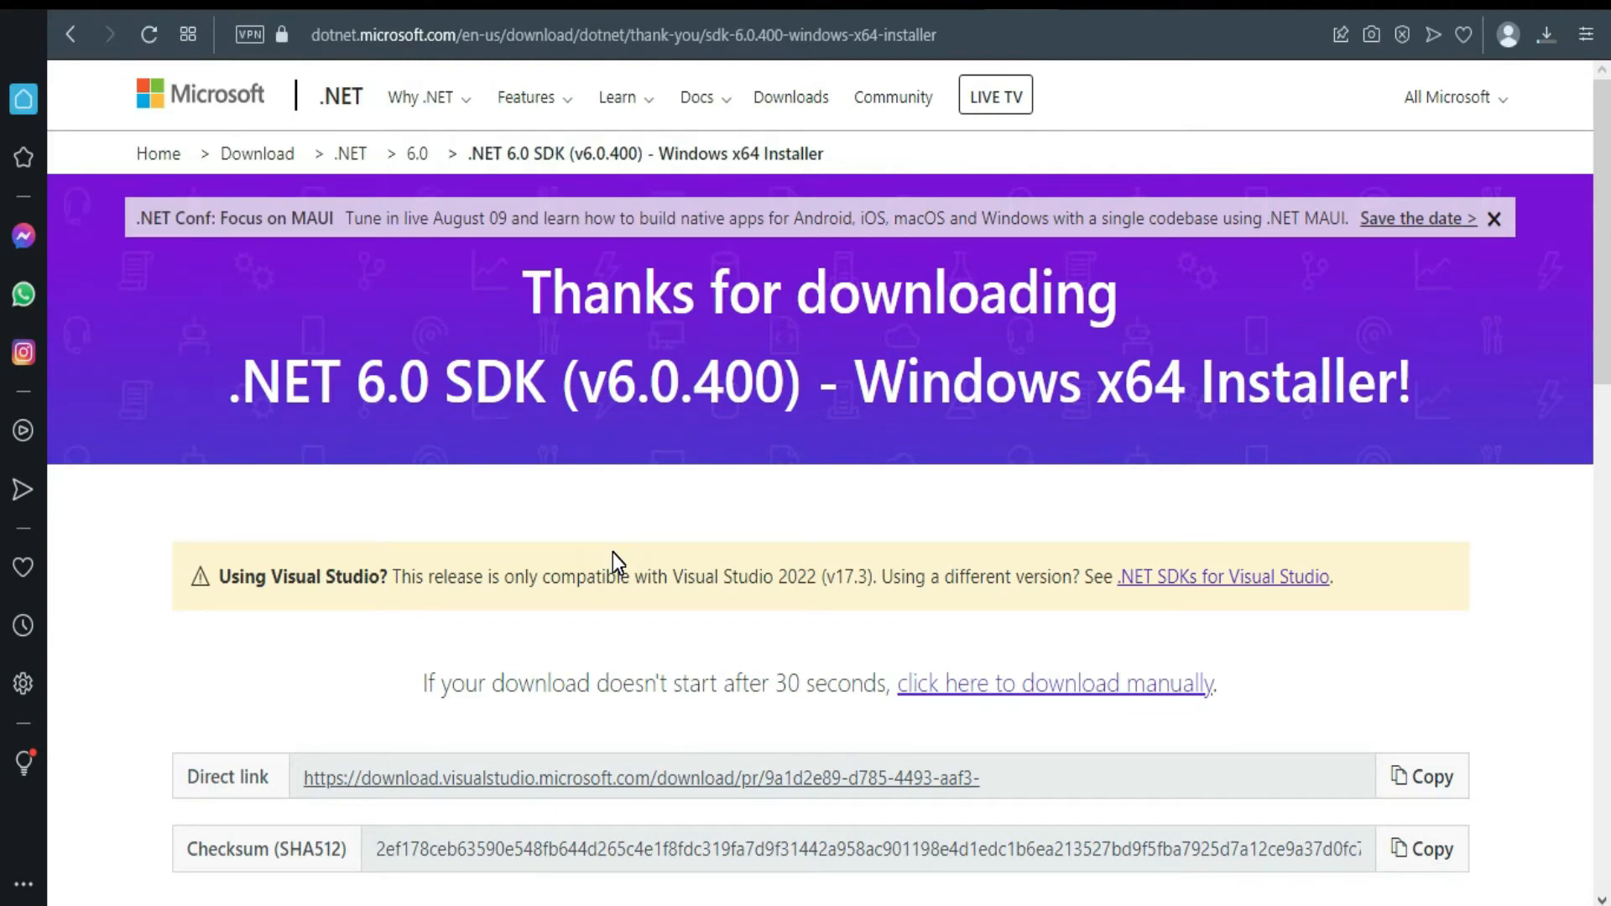
pyautogui.moveTo(612, 557)
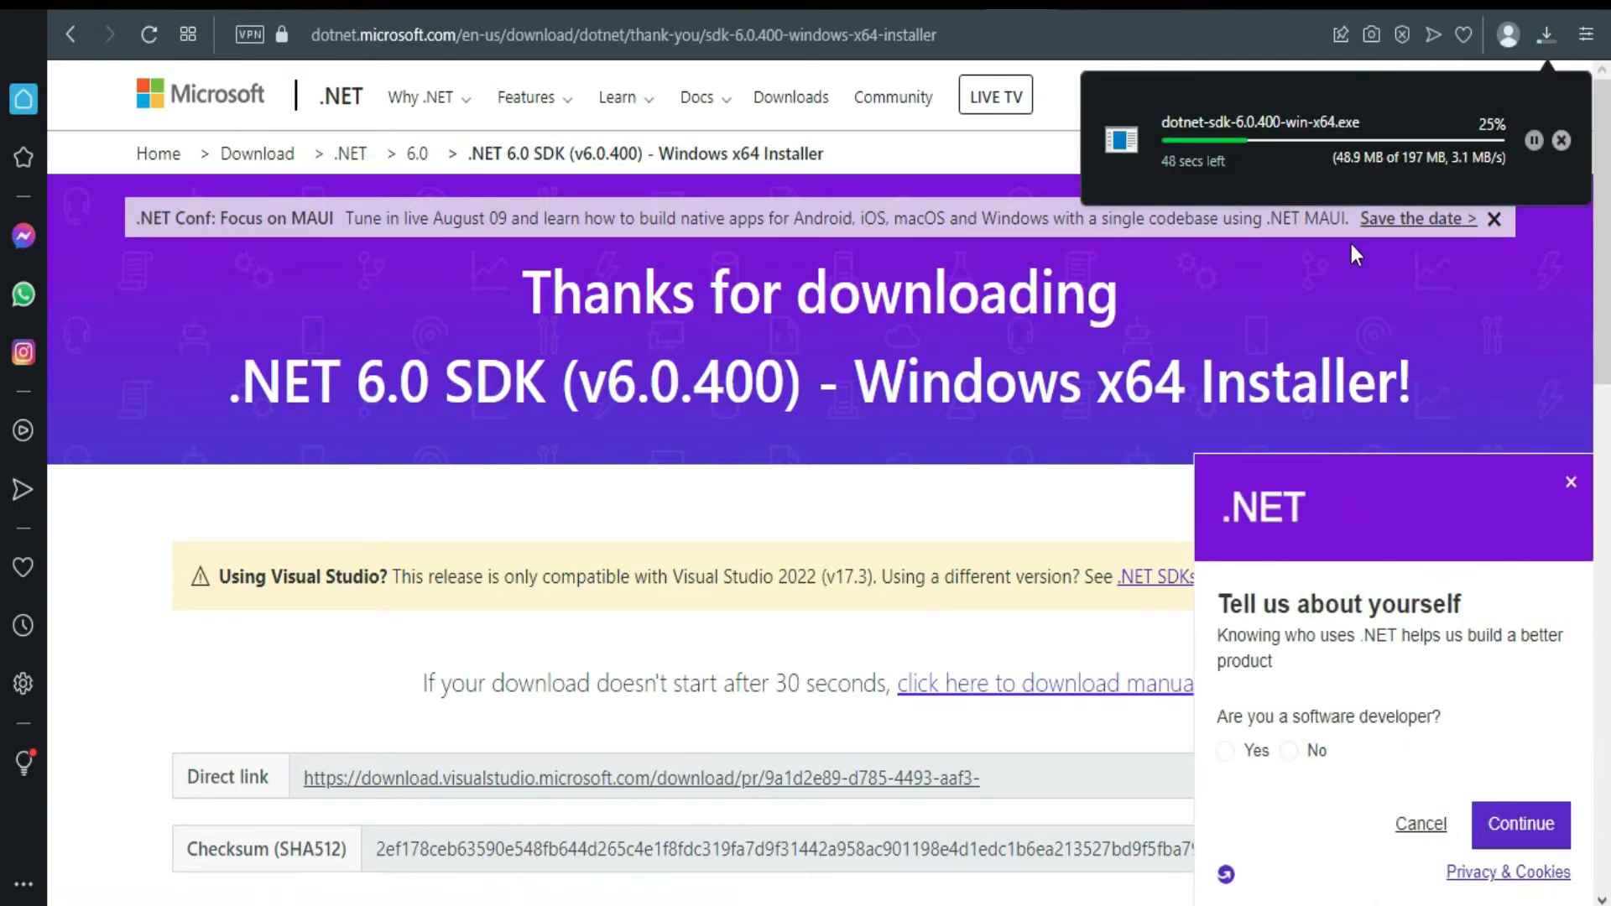
pyautogui.moveTo(1368, 295)
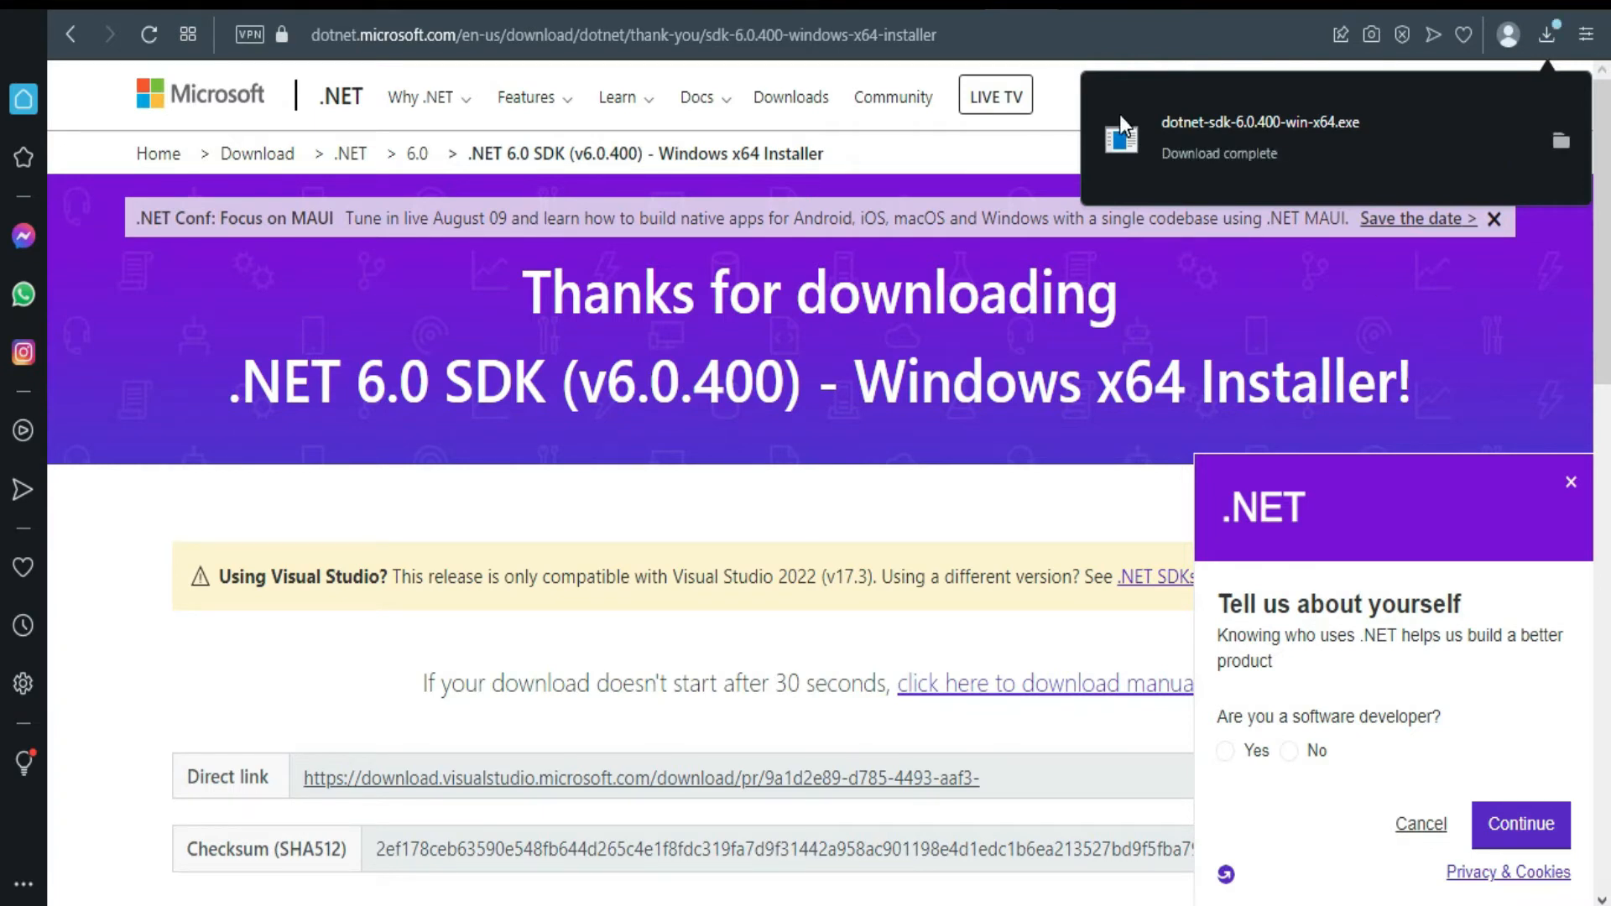
pyautogui.moveTo(1200, 163)
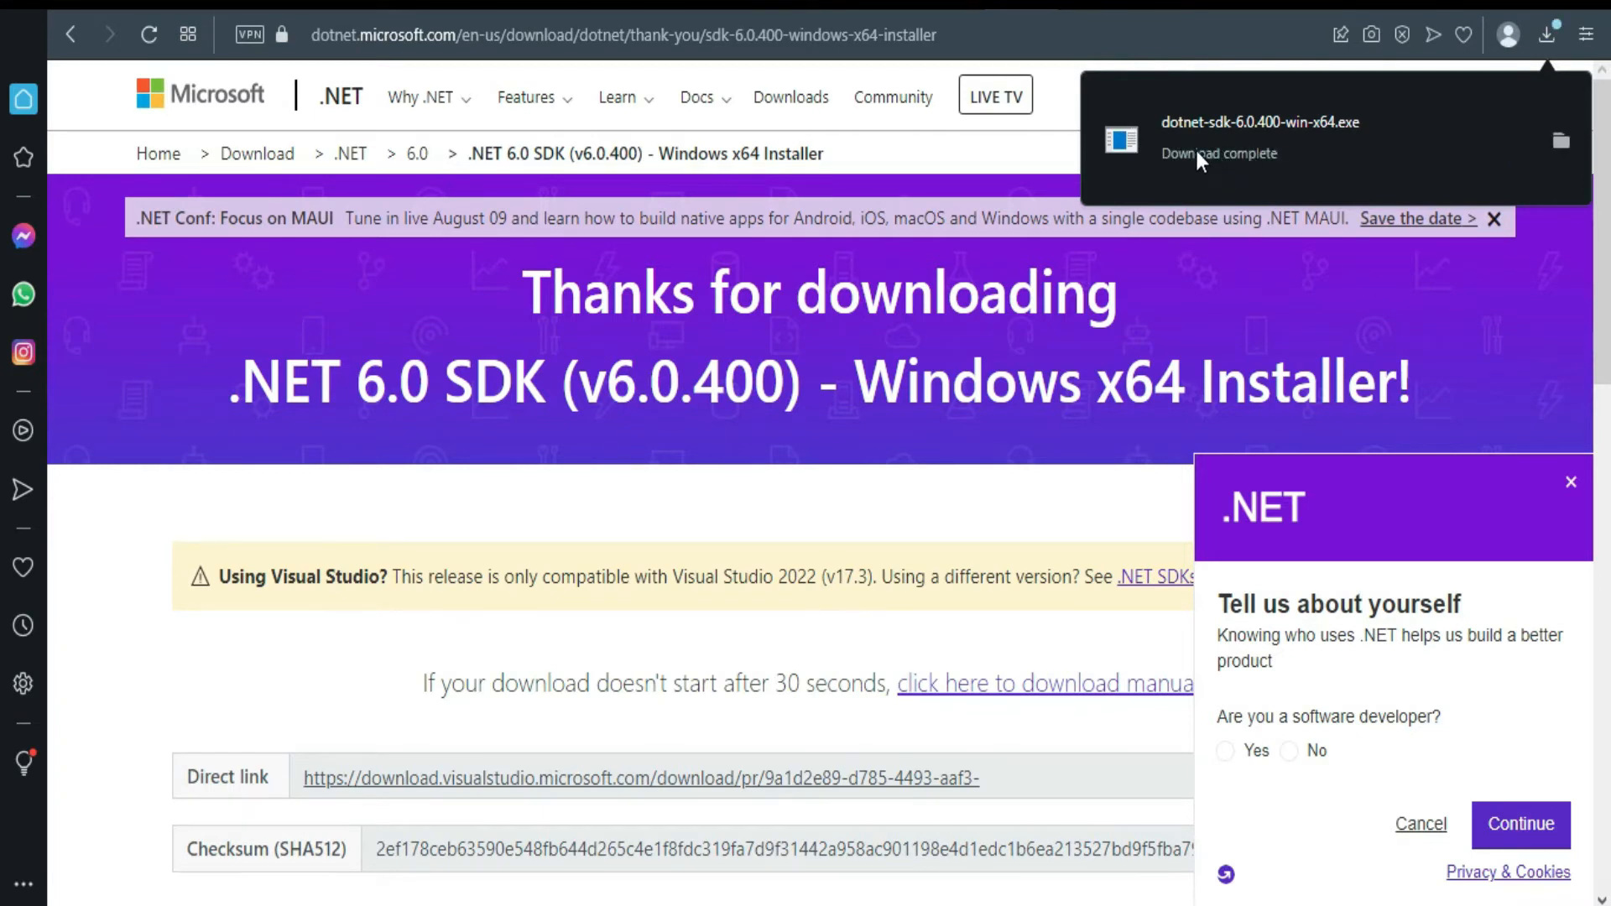
pyautogui.moveTo(1288, 164)
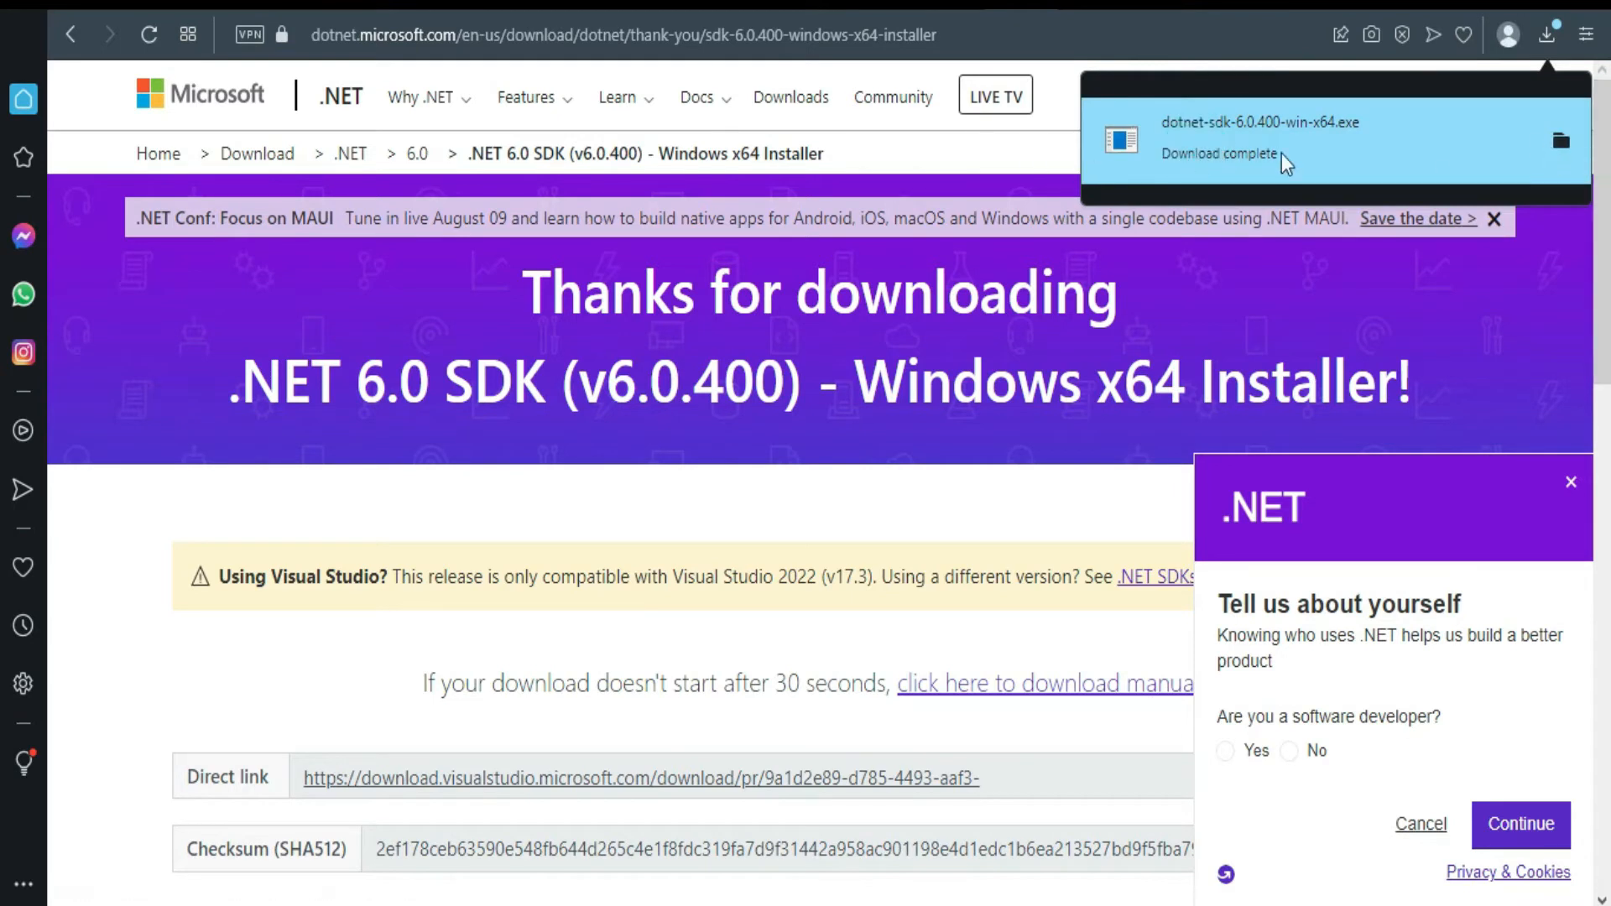
pyautogui.moveTo(1558, 141)
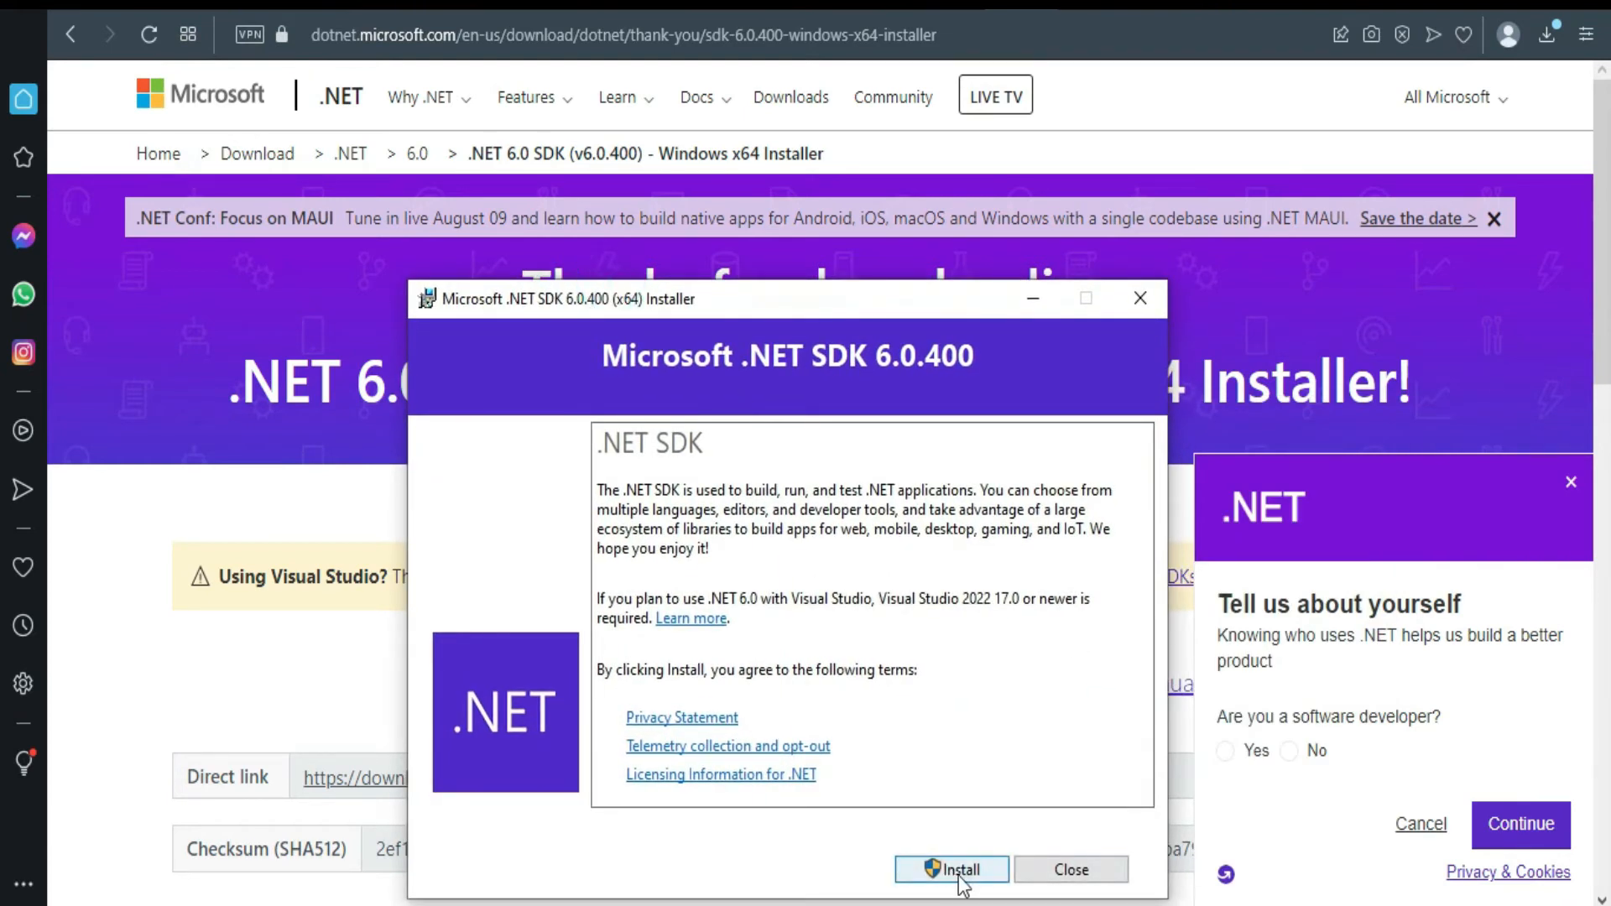
# Start the .NET SDK 6.0.400 installation from the launched installer
pyautogui.click(950, 869)
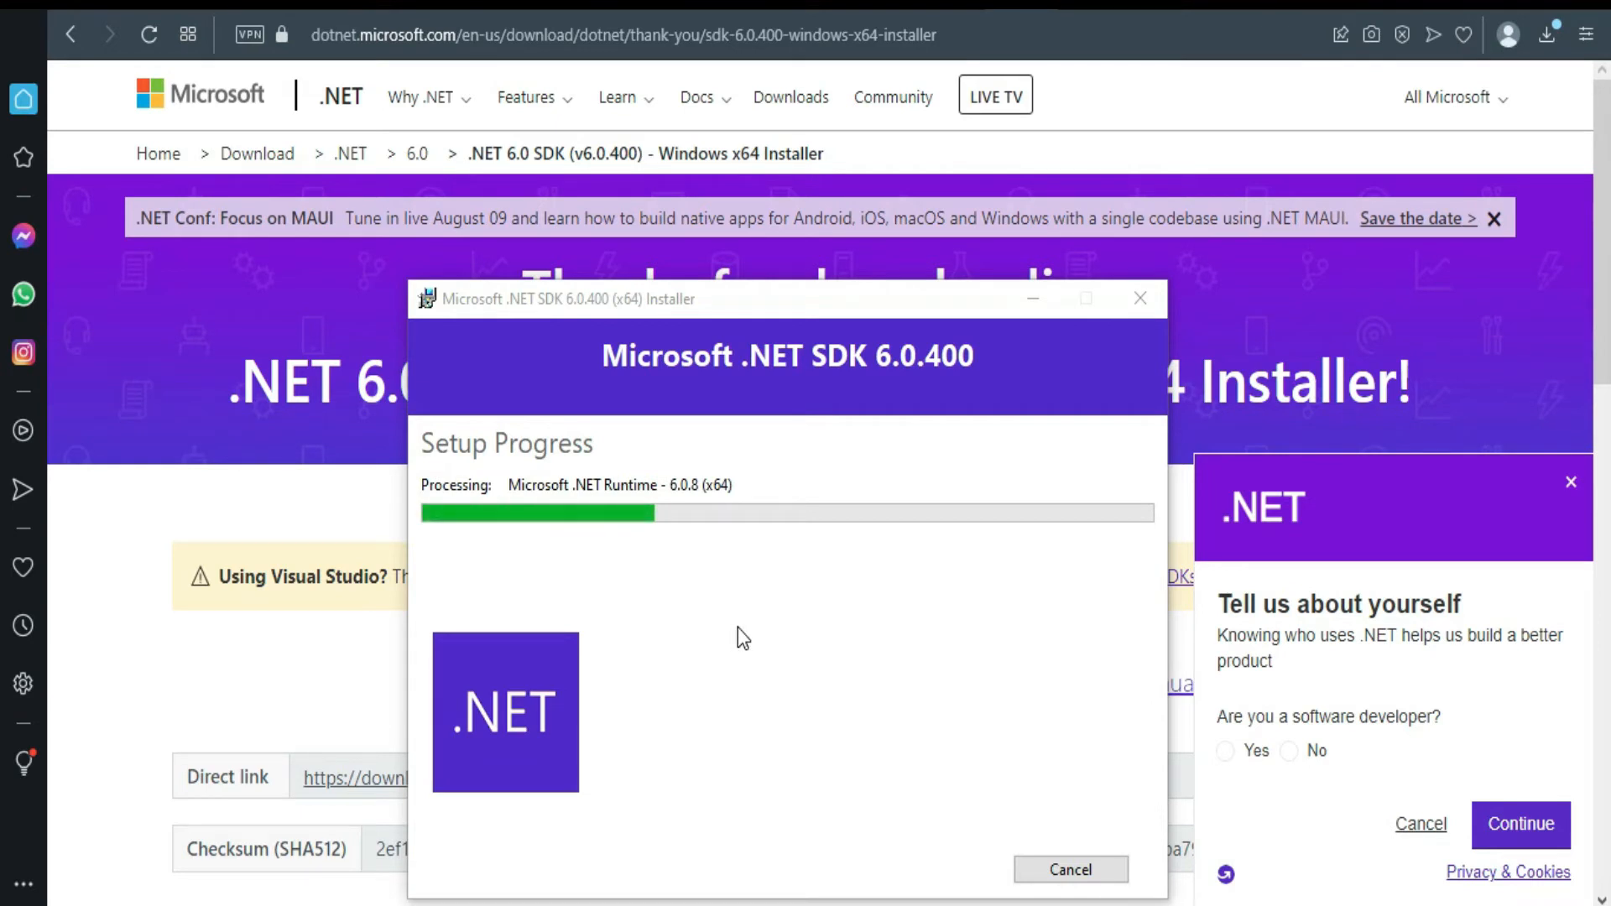
pyautogui.moveTo(862, 311)
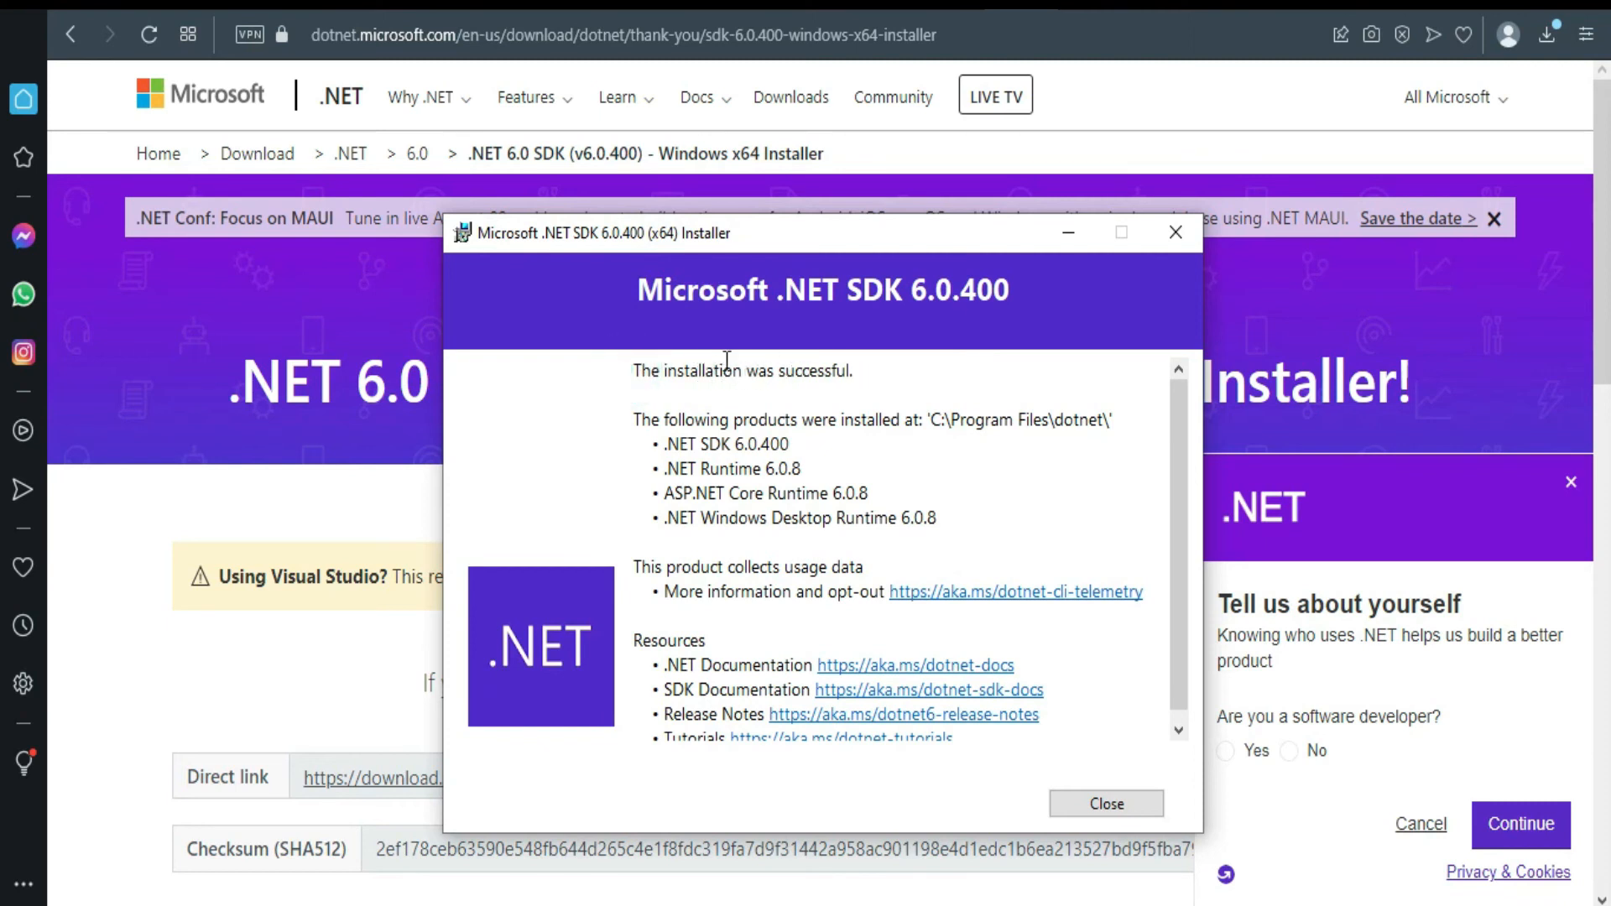
# Close the .NET SDK installer after it reports a successful installation
pyautogui.click(1106, 804)
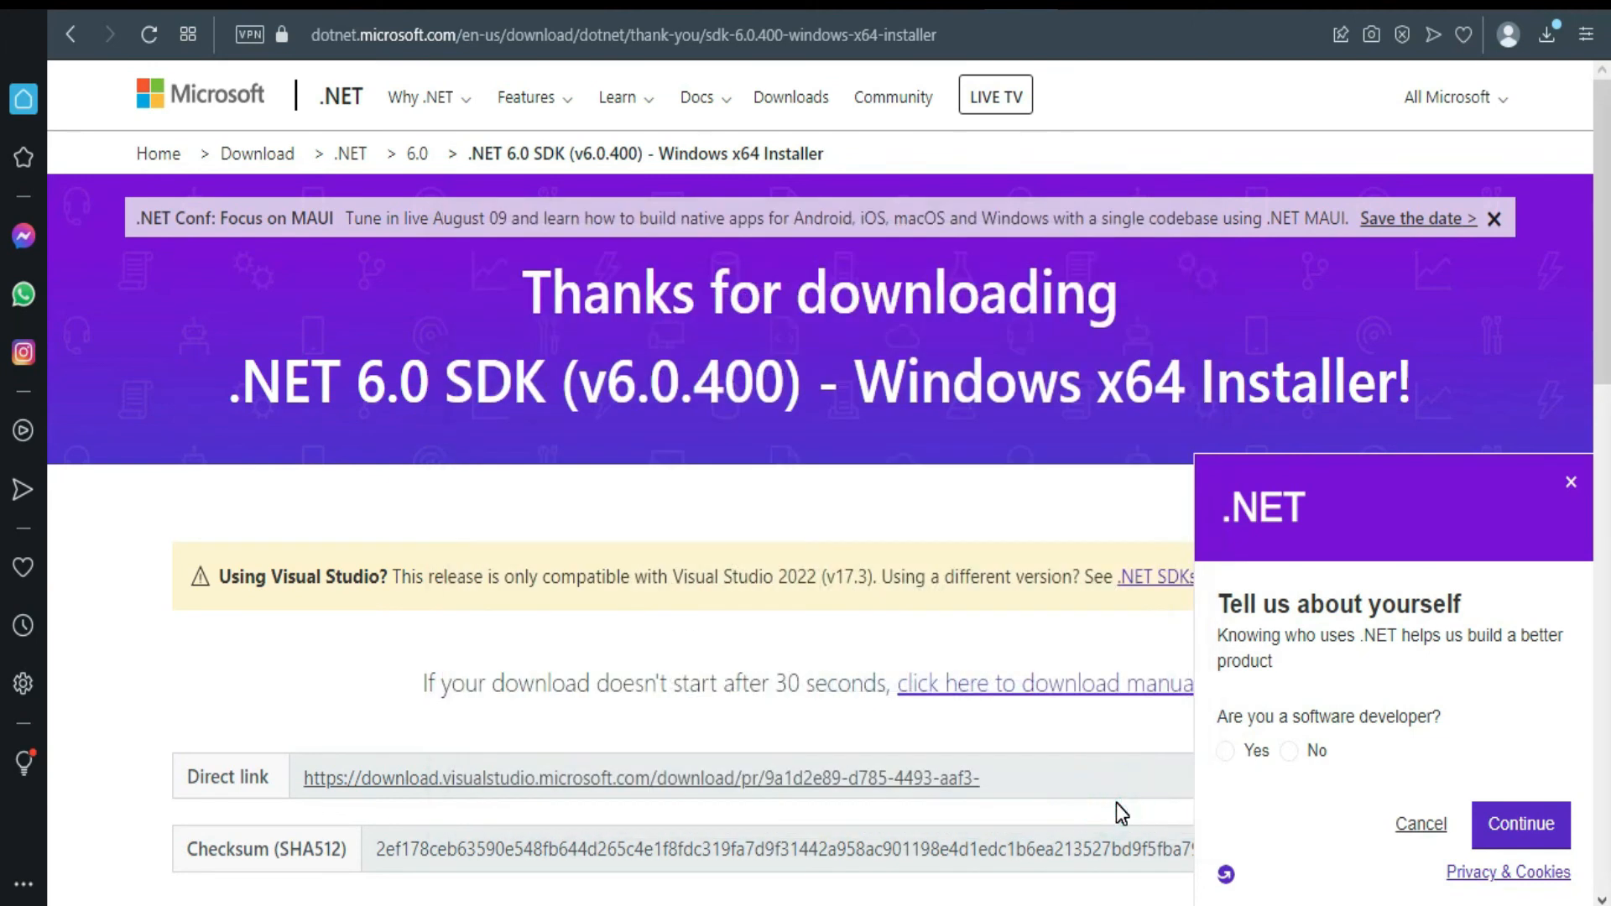